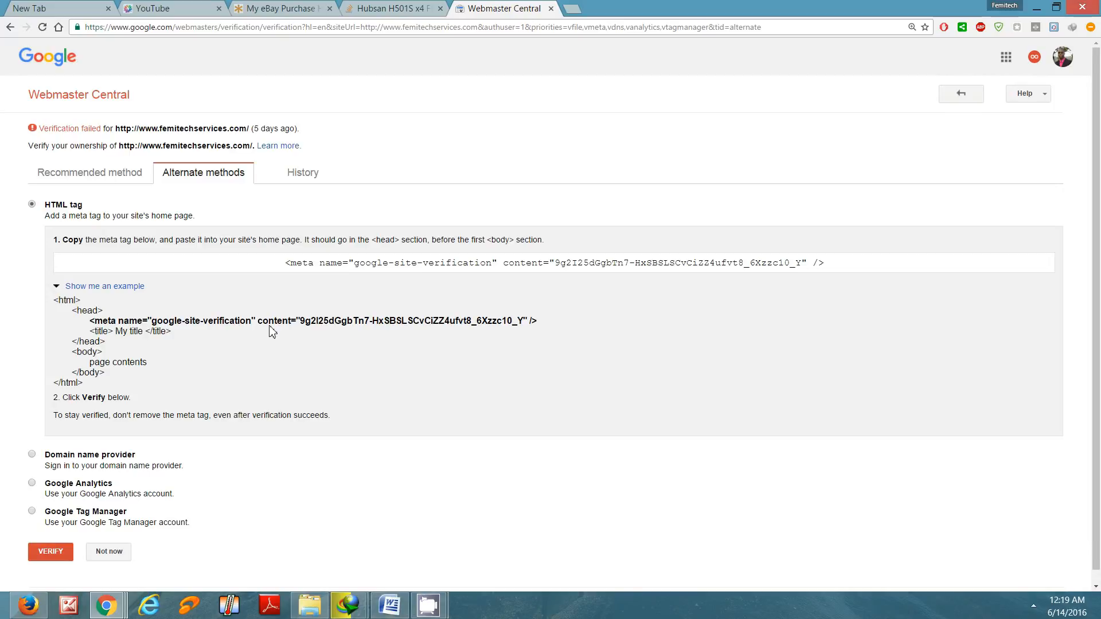
pyautogui.moveTo(370, 412)
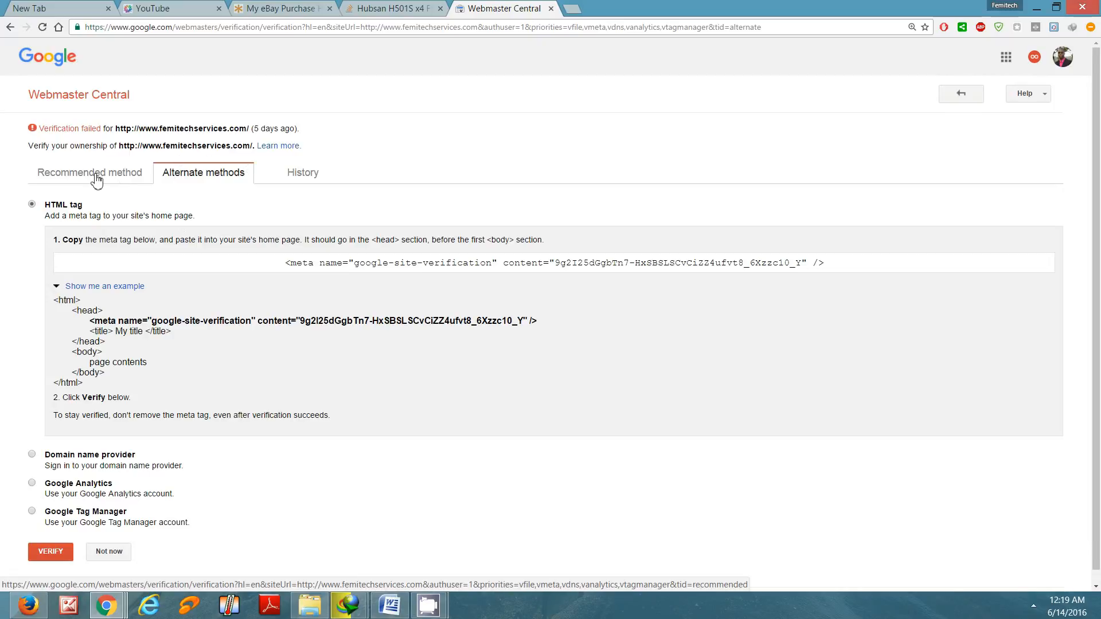
# Step: Preview the Recommended method, then switch back to Alternate methods and choose HTML tag verification
pyautogui.click(90, 172)
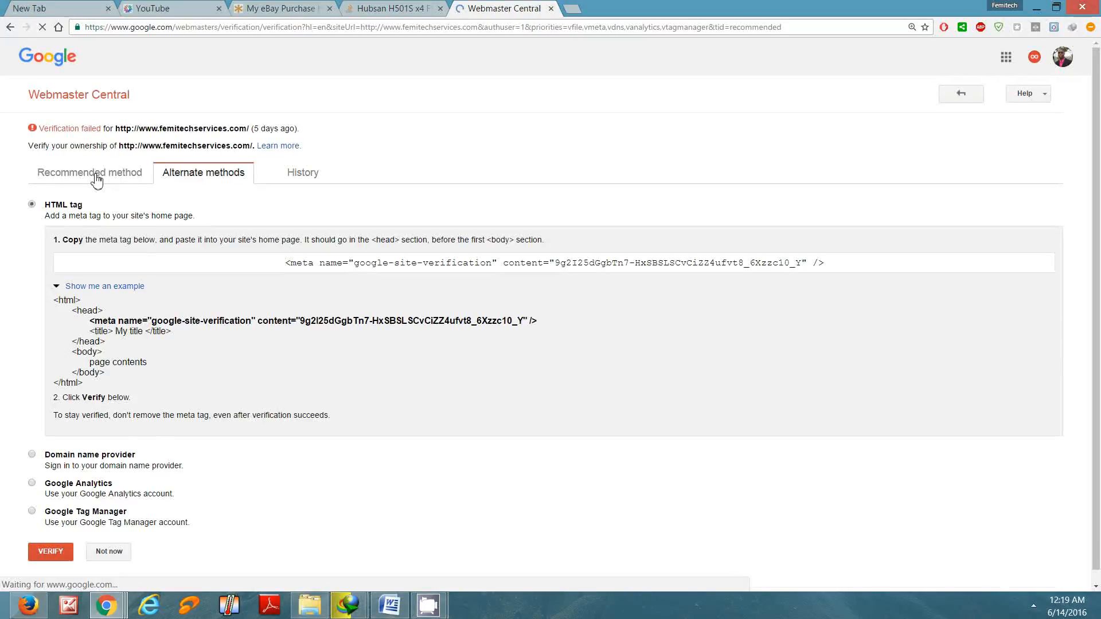
pyautogui.click(90, 172)
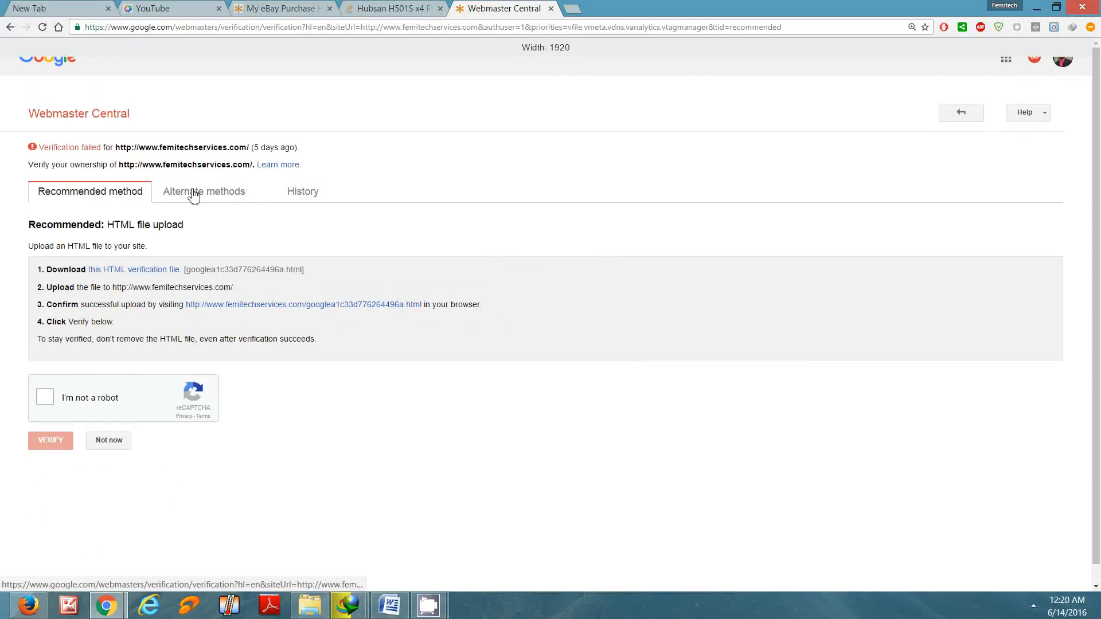
pyautogui.click(204, 191)
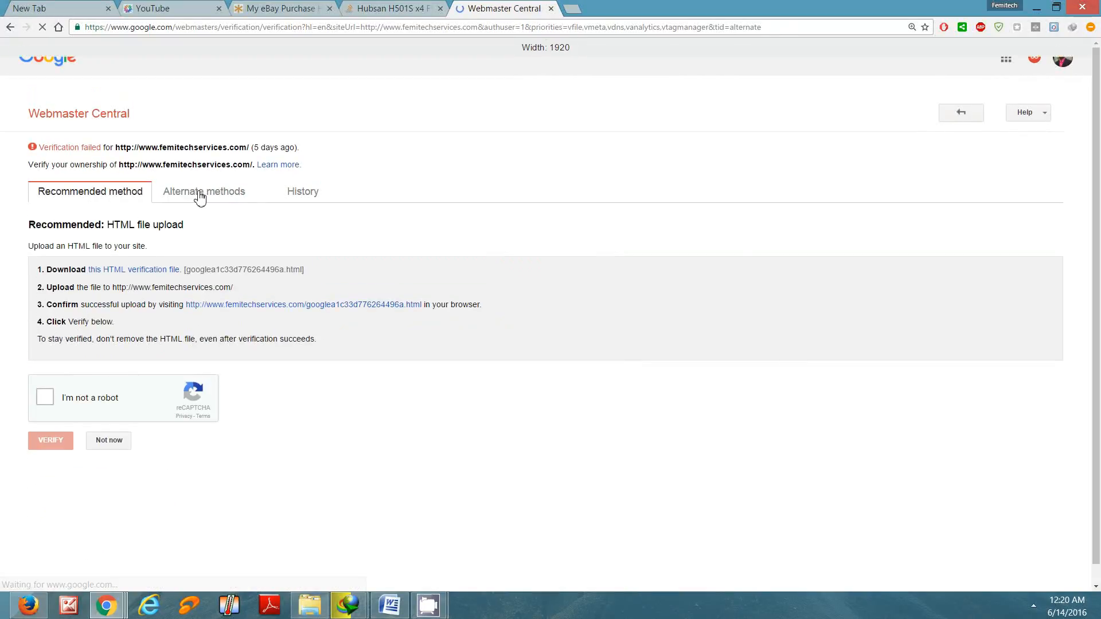
pyautogui.click(204, 191)
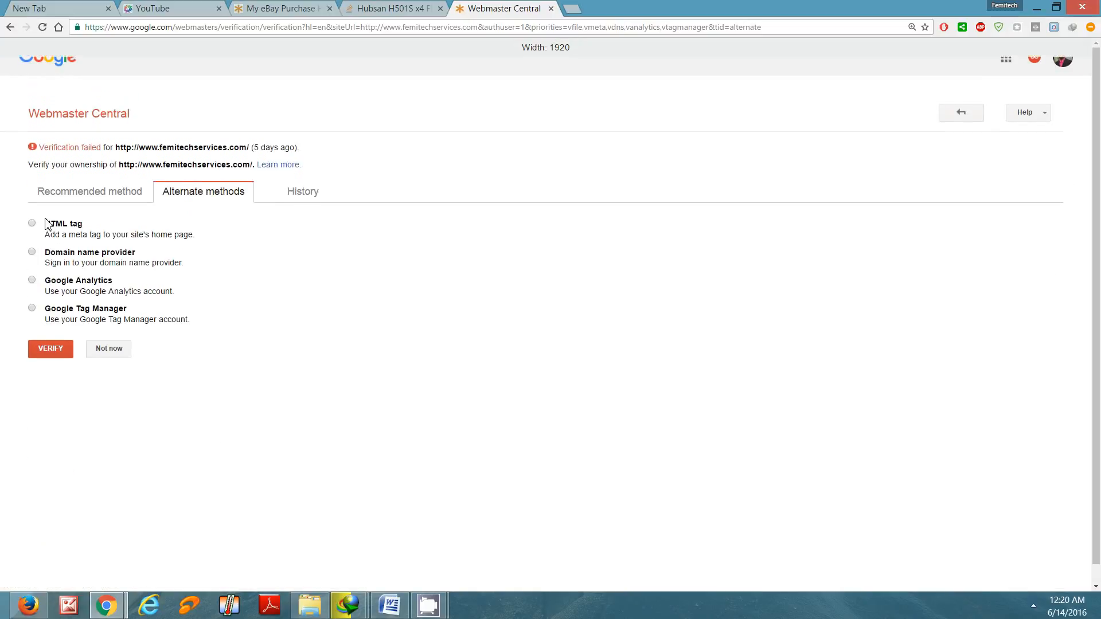
pyautogui.click(31, 224)
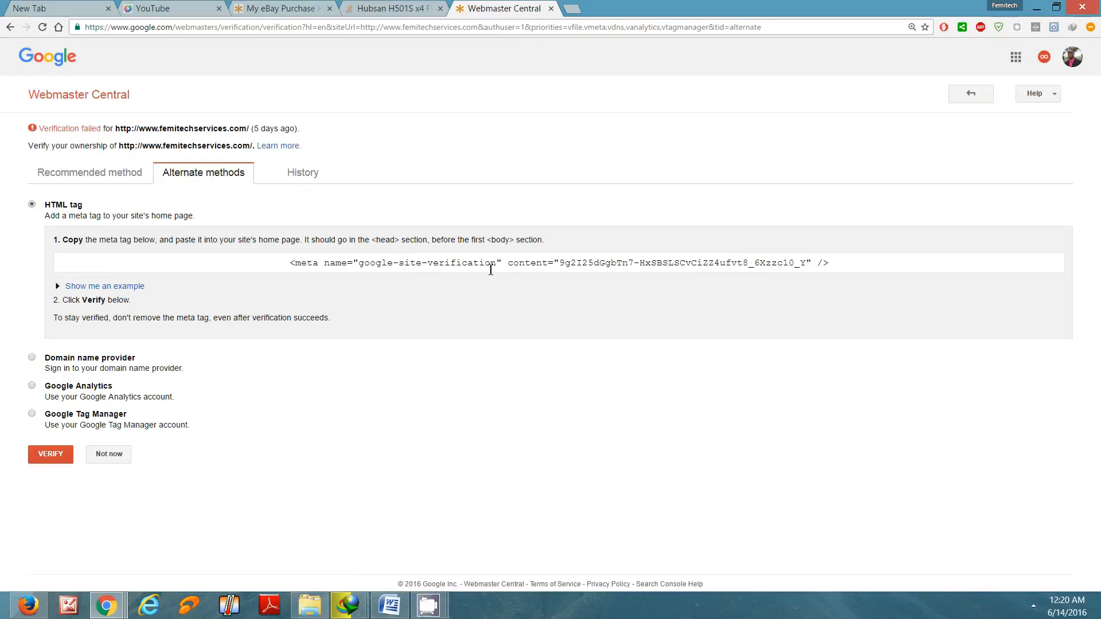
pyautogui.moveTo(397, 253)
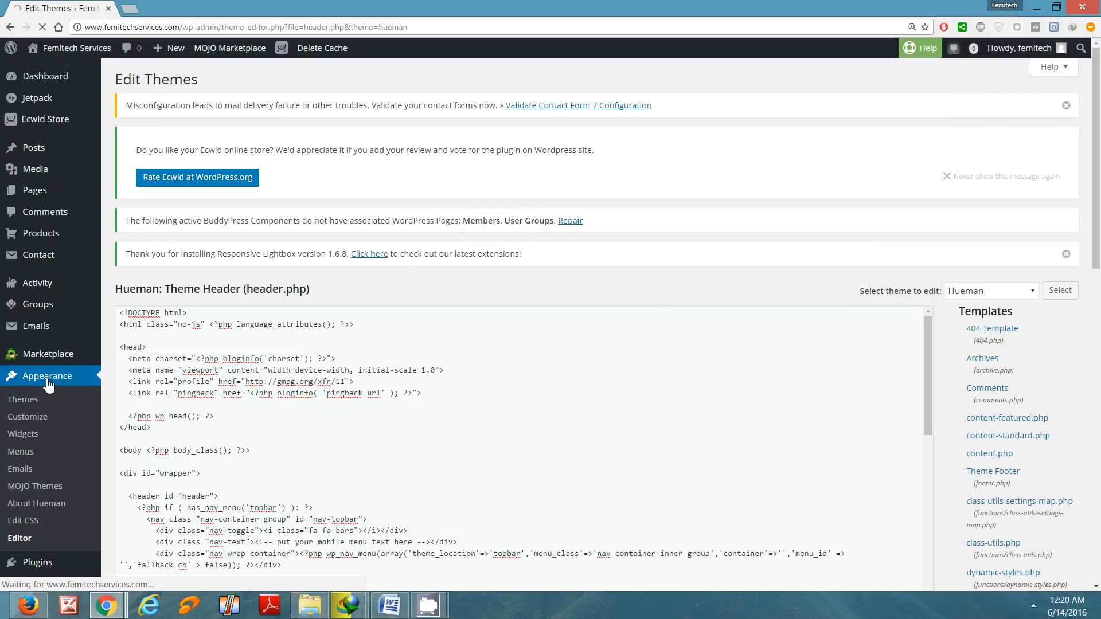
# Step: Go to Appearance themes in WordPress, then open the theme Editor
pyautogui.click(23, 399)
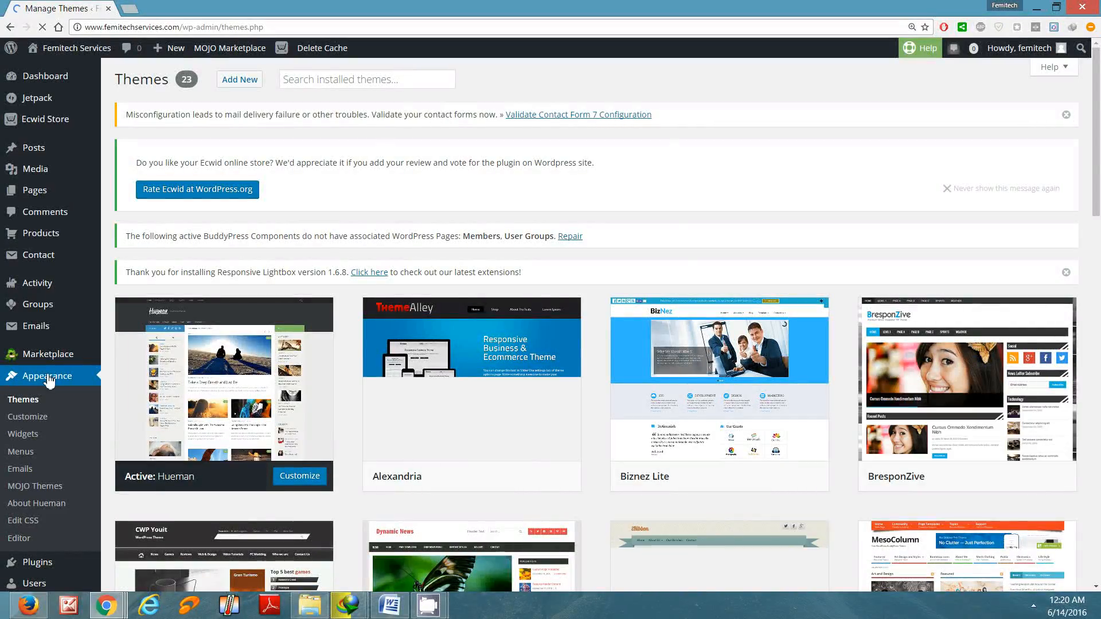
pyautogui.moveTo(19, 537)
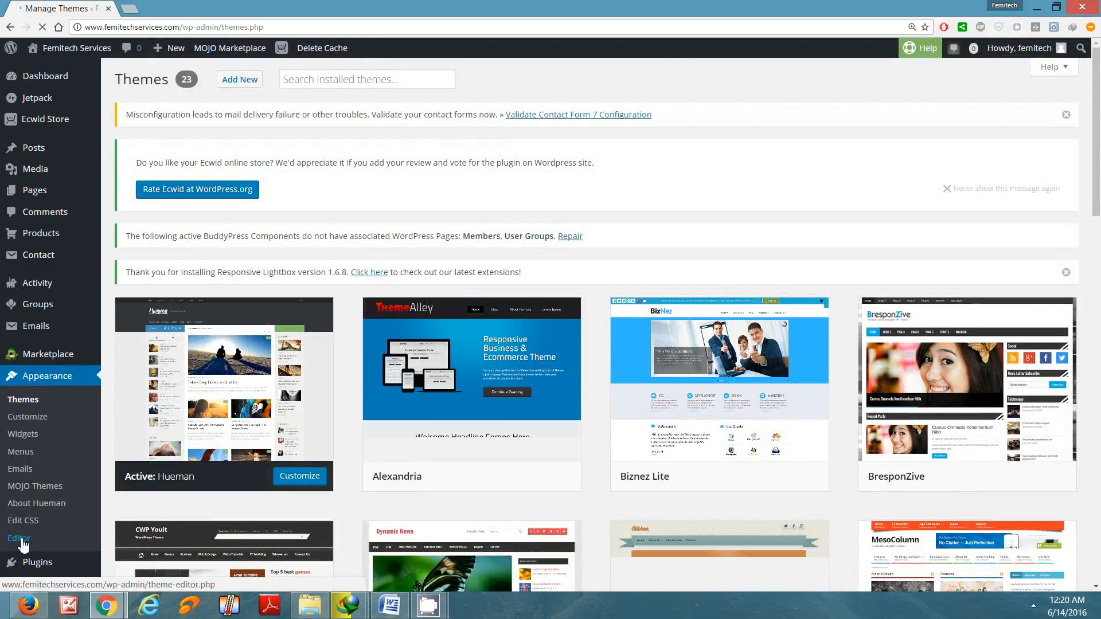
pyautogui.click(18, 538)
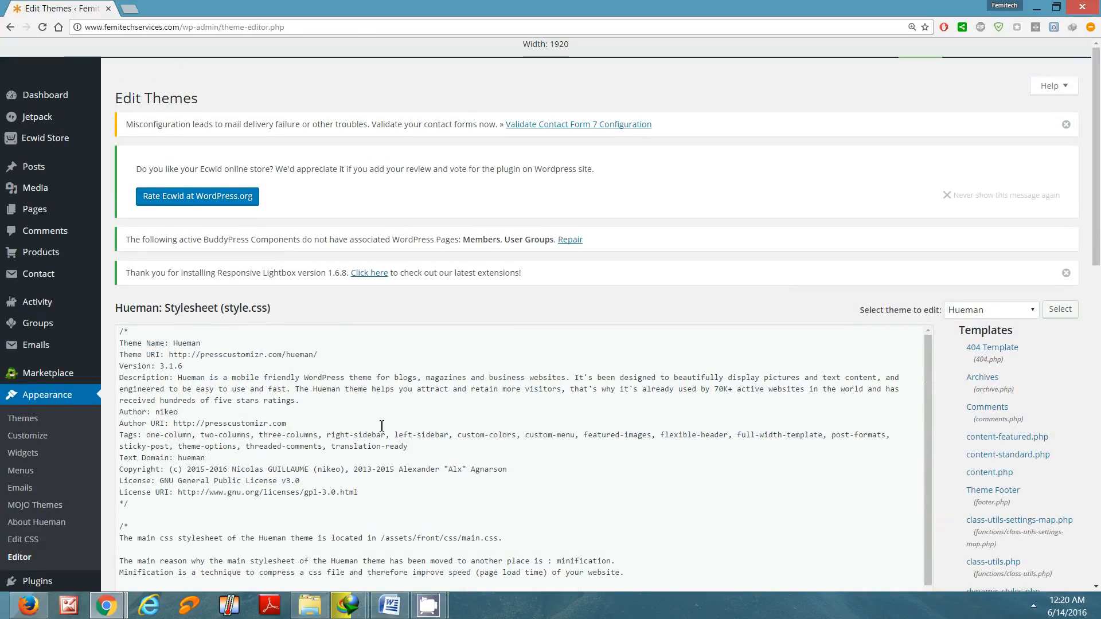
pyautogui.moveTo(1002, 432)
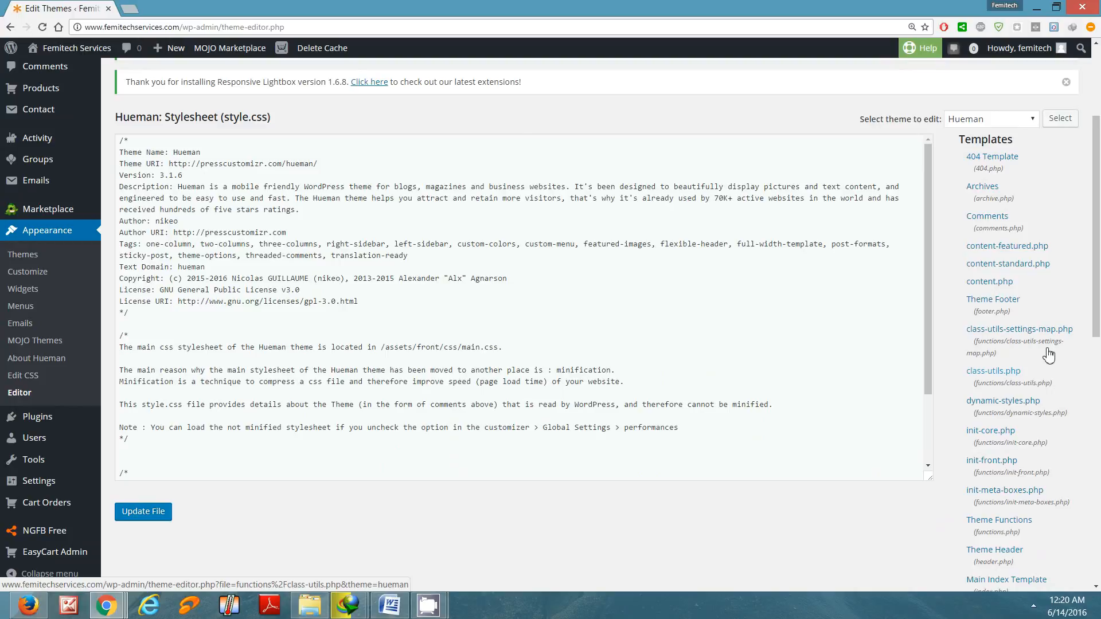
pyautogui.moveTo(1028, 423)
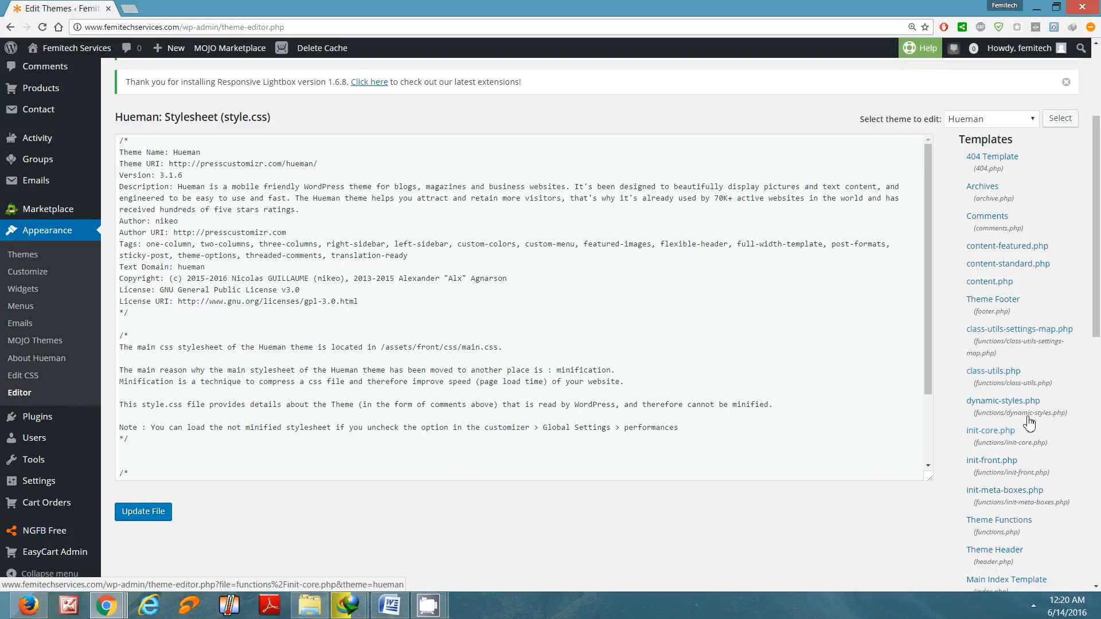
pyautogui.moveTo(1015, 371)
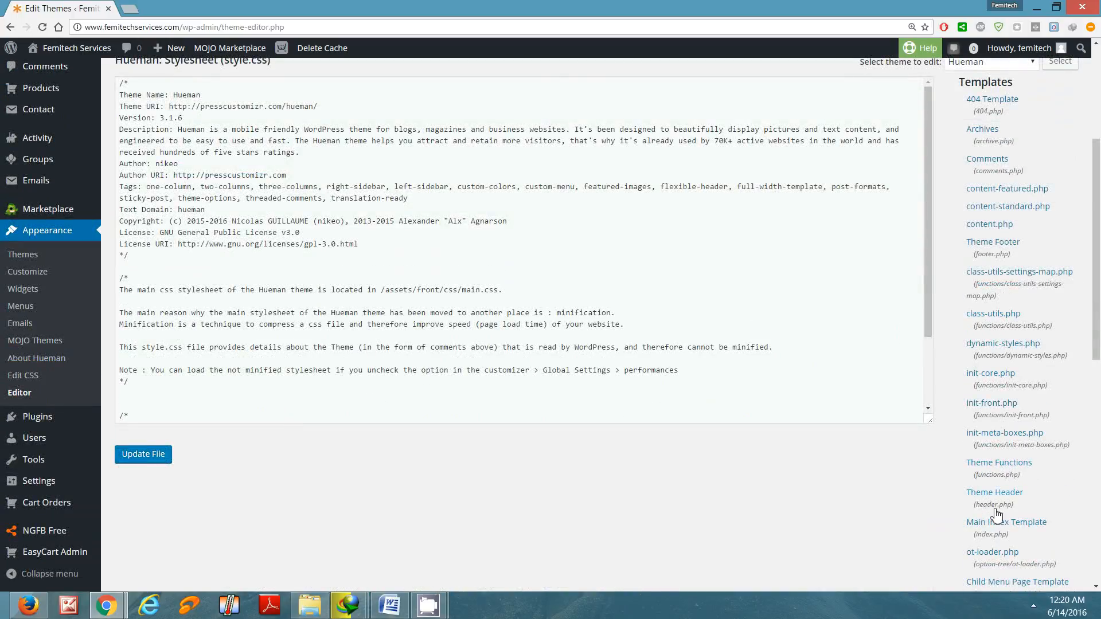
pyautogui.moveTo(994, 492)
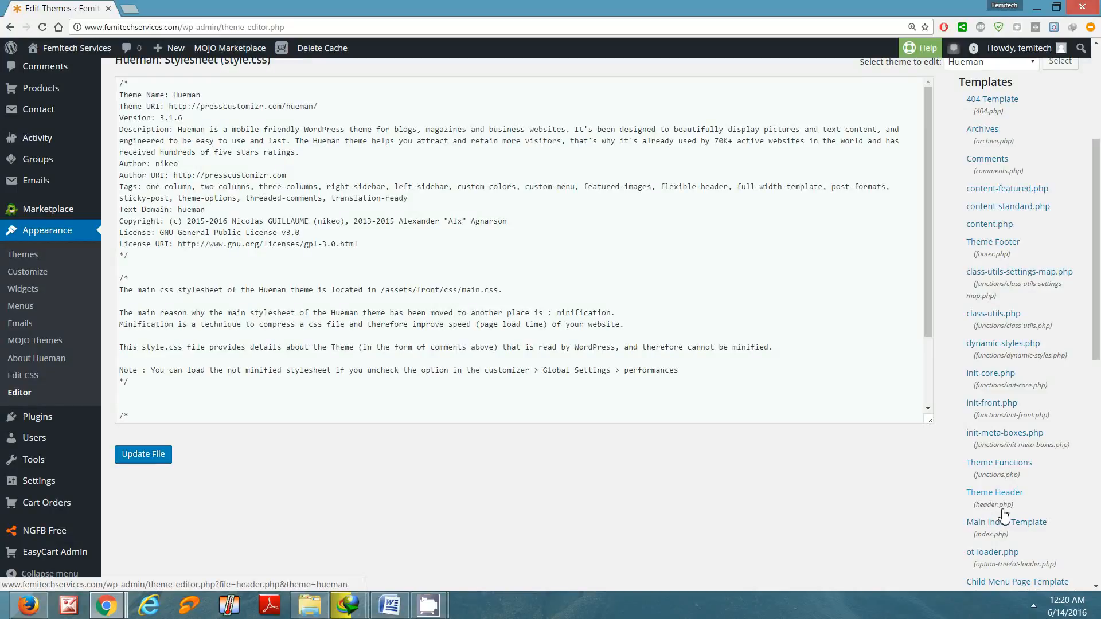
pyautogui.moveTo(1002, 497)
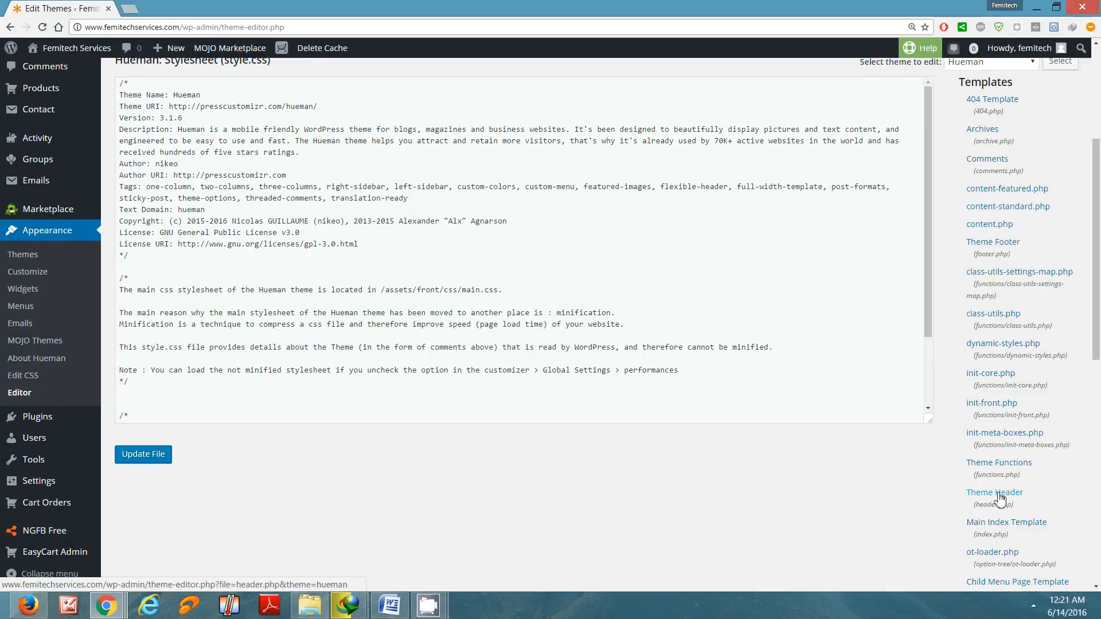
# Step: Open Theme Header (header.php) from the Hueman templates list
pyautogui.click(995, 492)
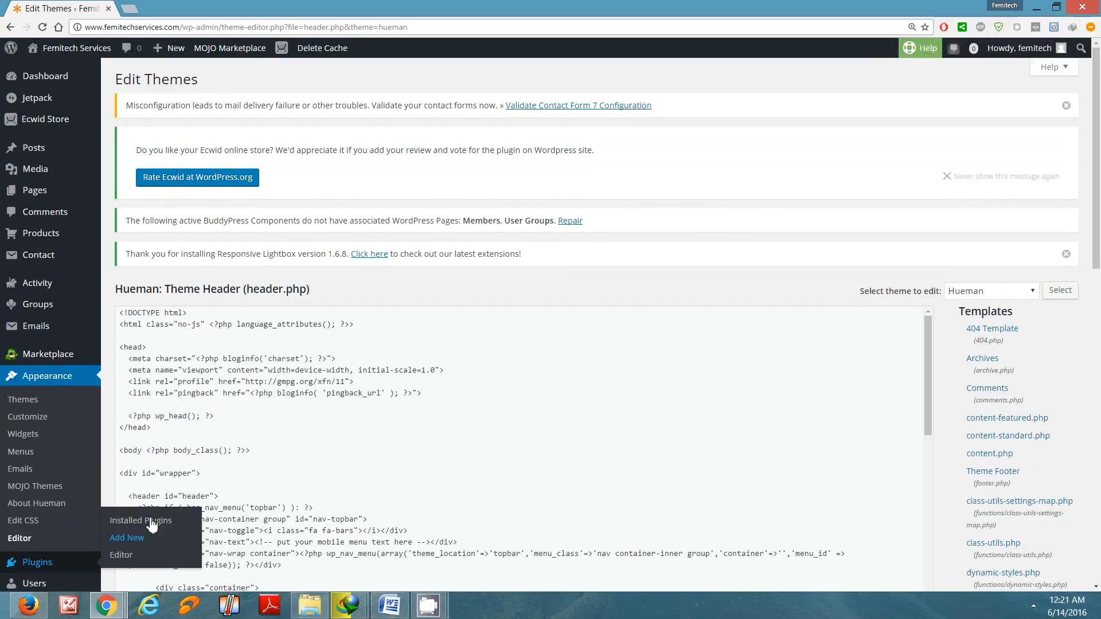
pyautogui.moveTo(208, 450)
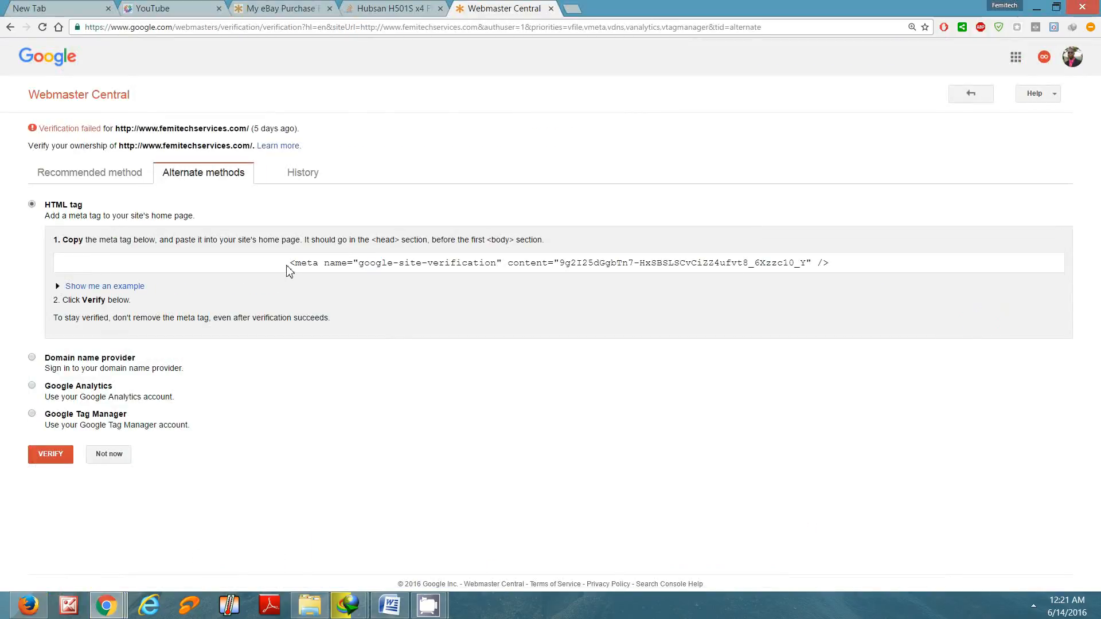
# Step: Copy the verification meta tag and switch back to the WordPress Edit Themes window
pyautogui.tripleClick(558, 262)
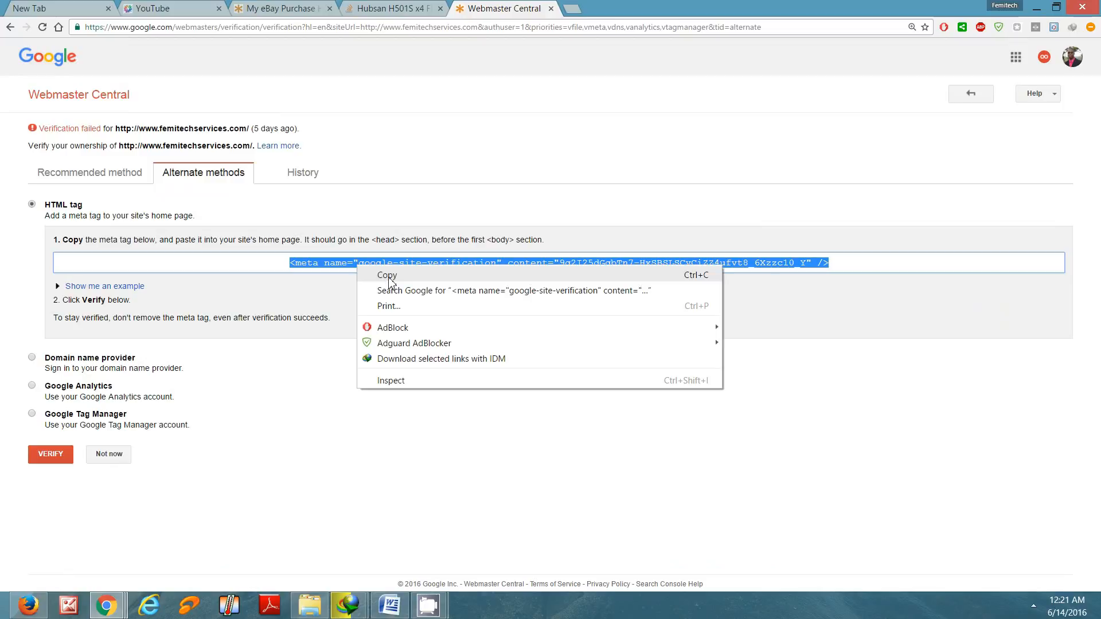
pyautogui.click(386, 275)
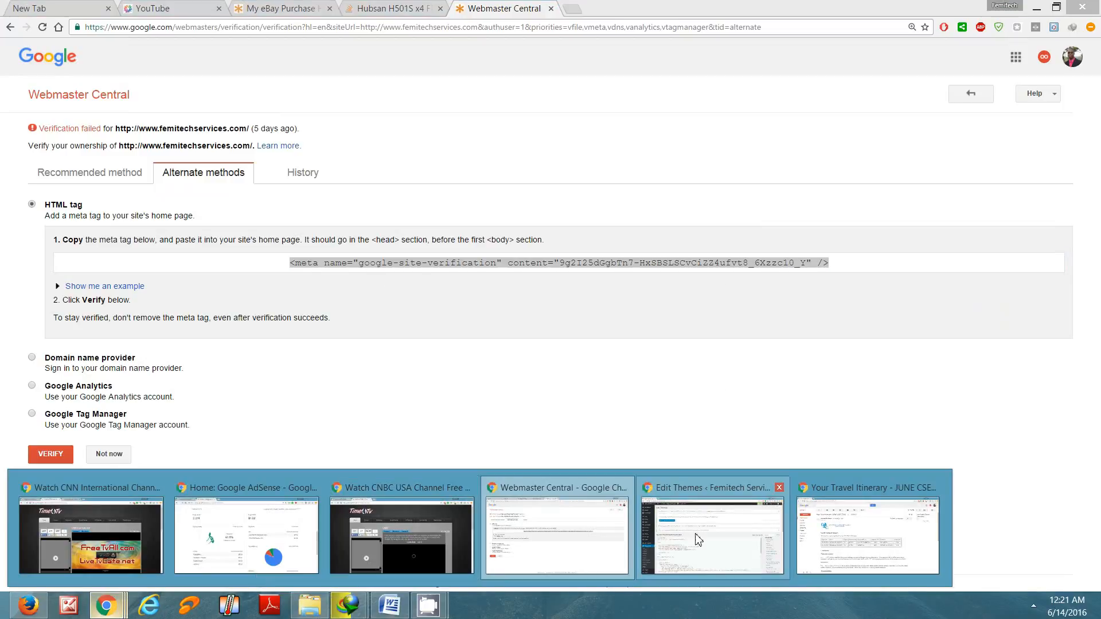
pyautogui.click(711, 535)
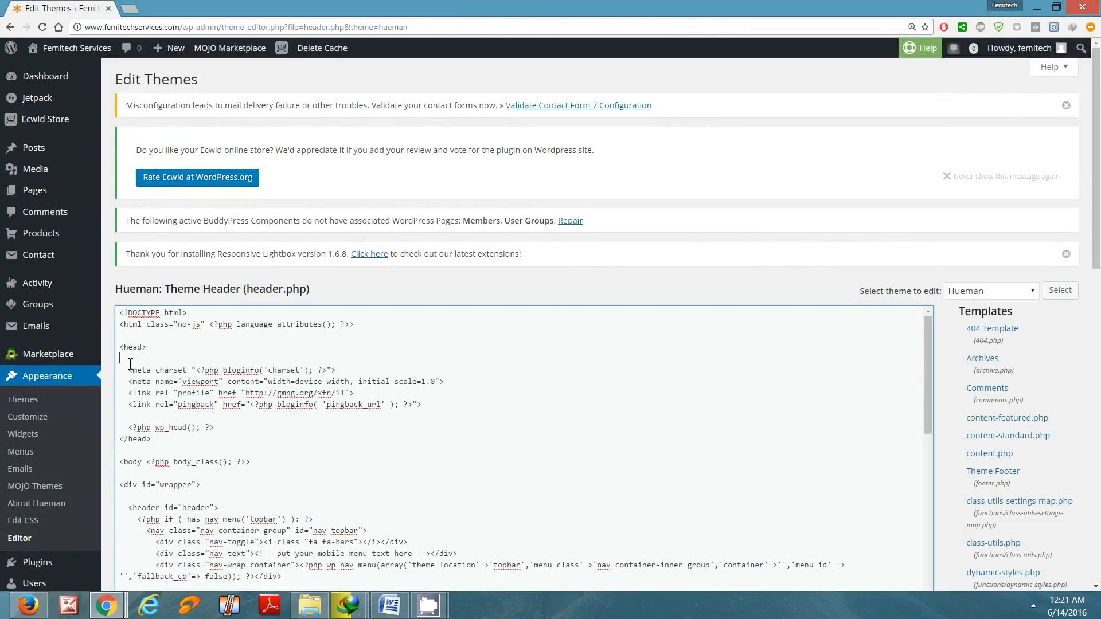
# Step: Paste the meta tag below <head> in header.php and update the file
pyautogui.rightClick(133, 363)
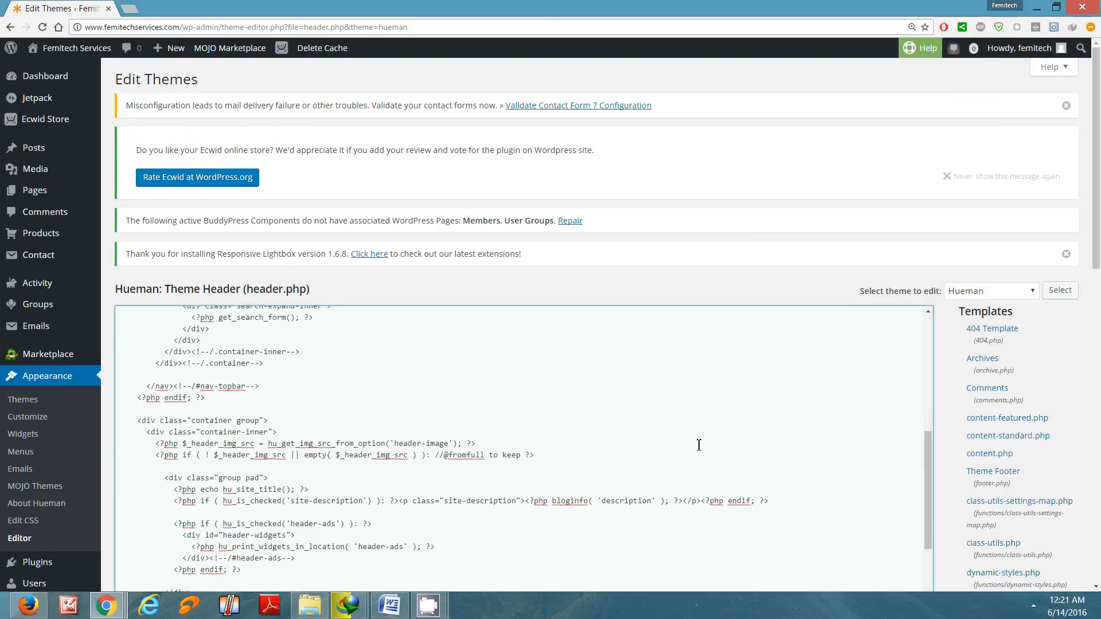
pyautogui.scroll(-3)
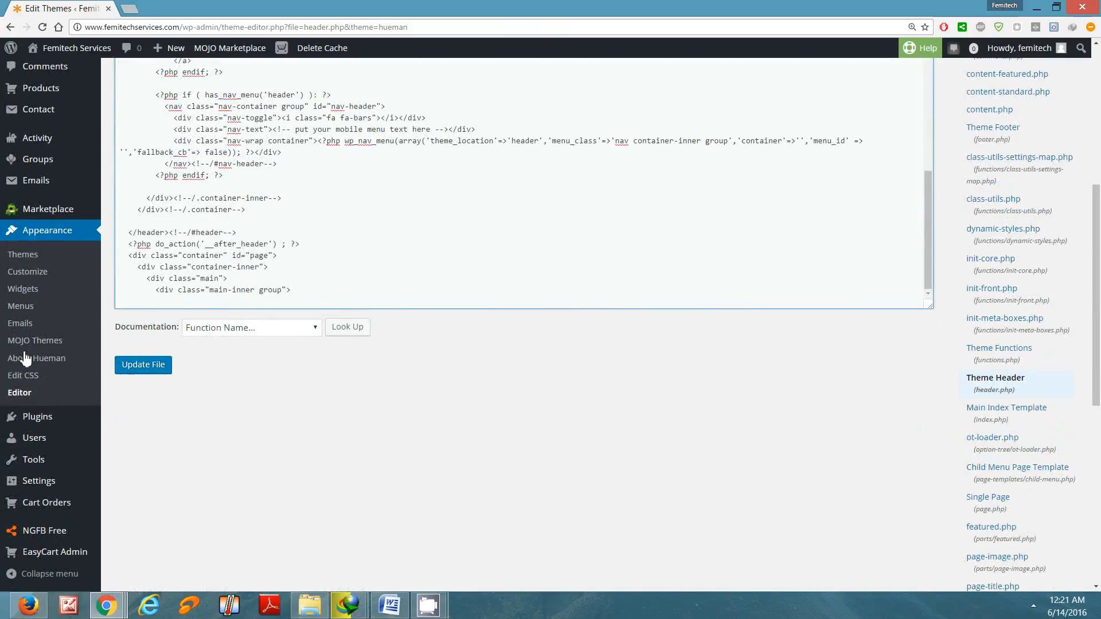
pyautogui.click(143, 365)
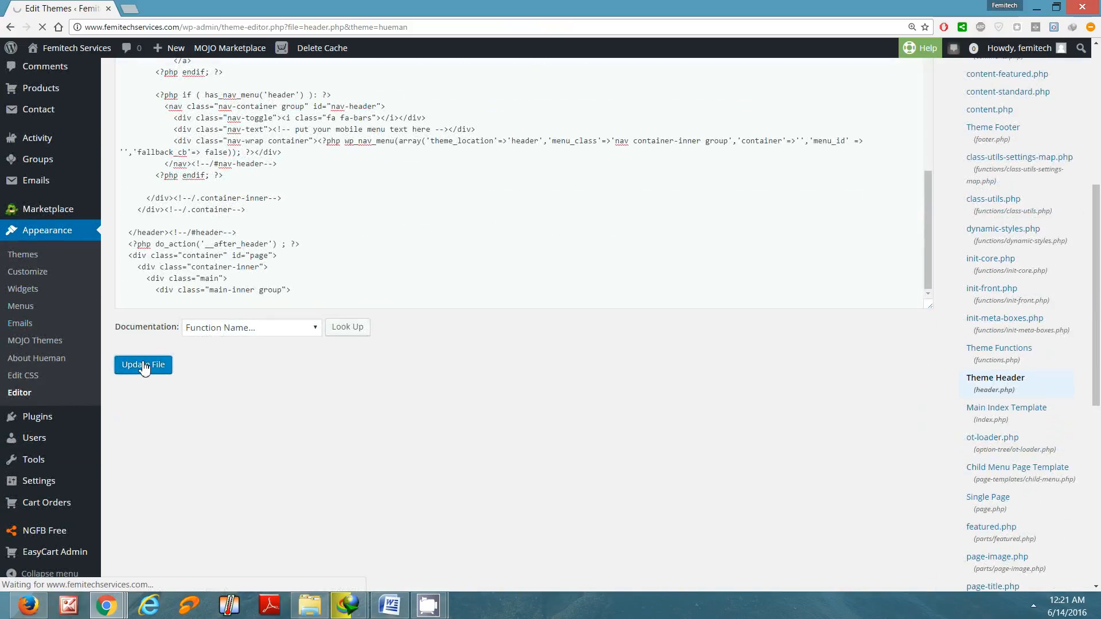
pyautogui.click(144, 365)
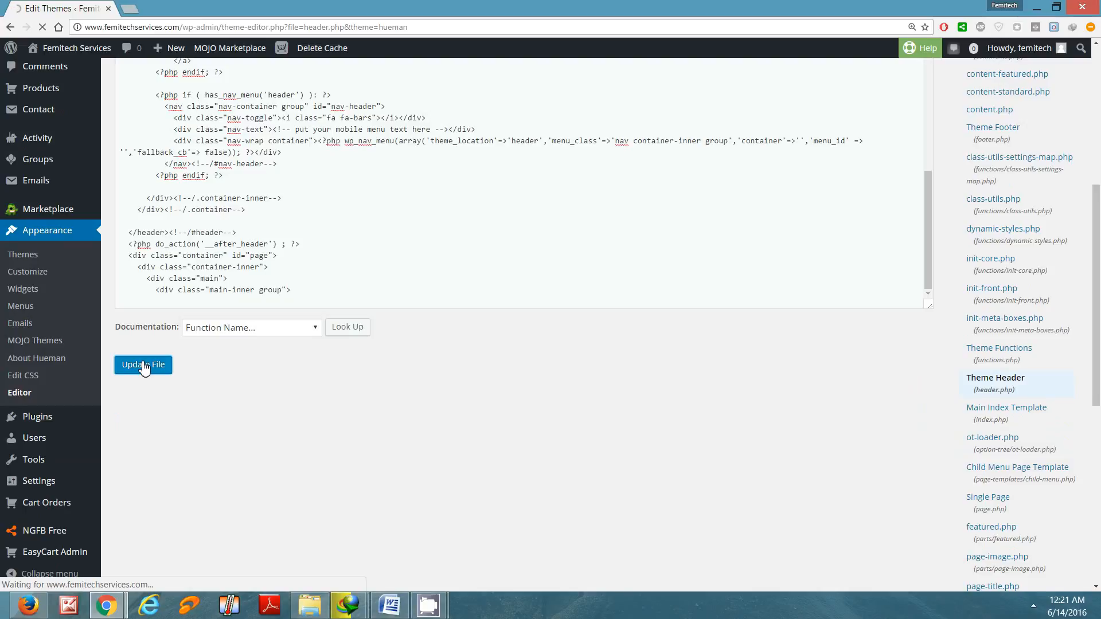
pyautogui.click(143, 366)
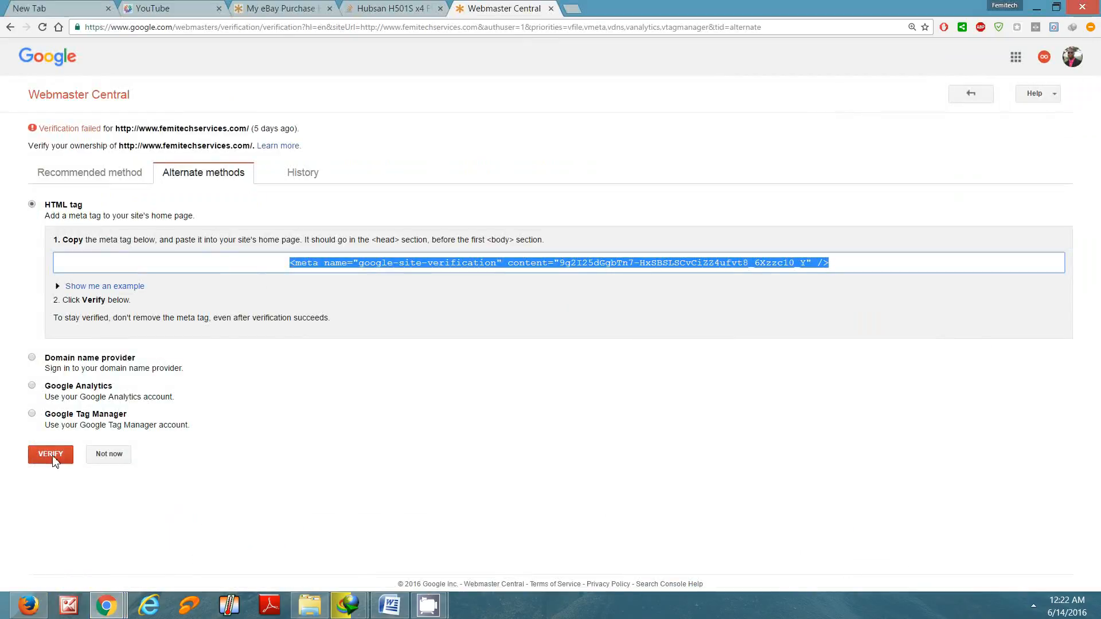
# Step: Press VERIFY to confirm ownership of the site
pyautogui.click(50, 454)
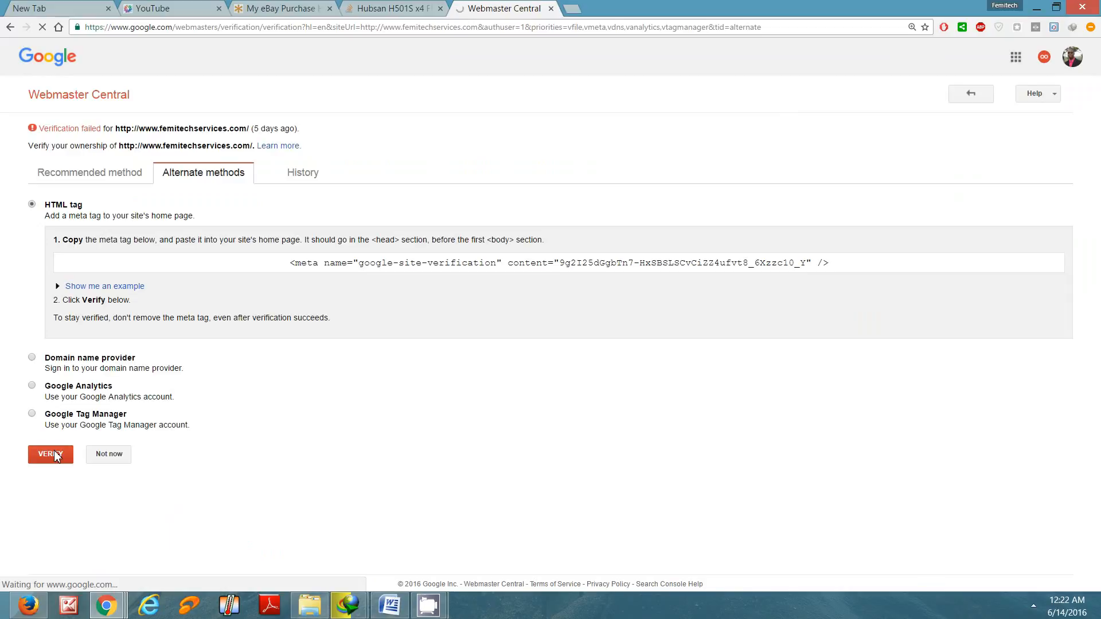
pyautogui.click(50, 454)
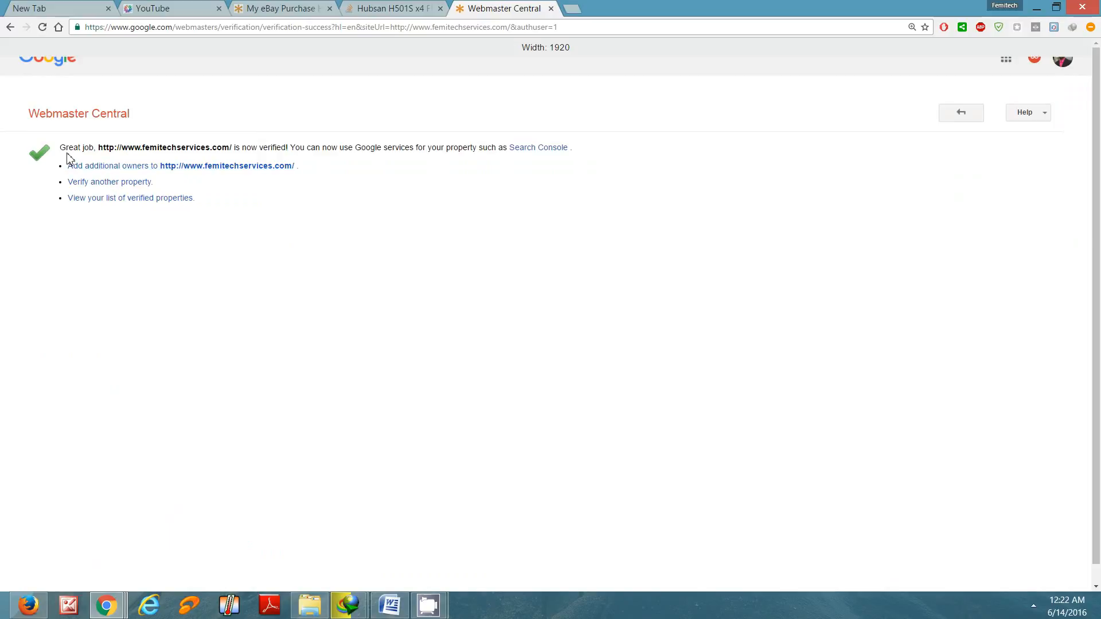
pyautogui.scroll(-3)
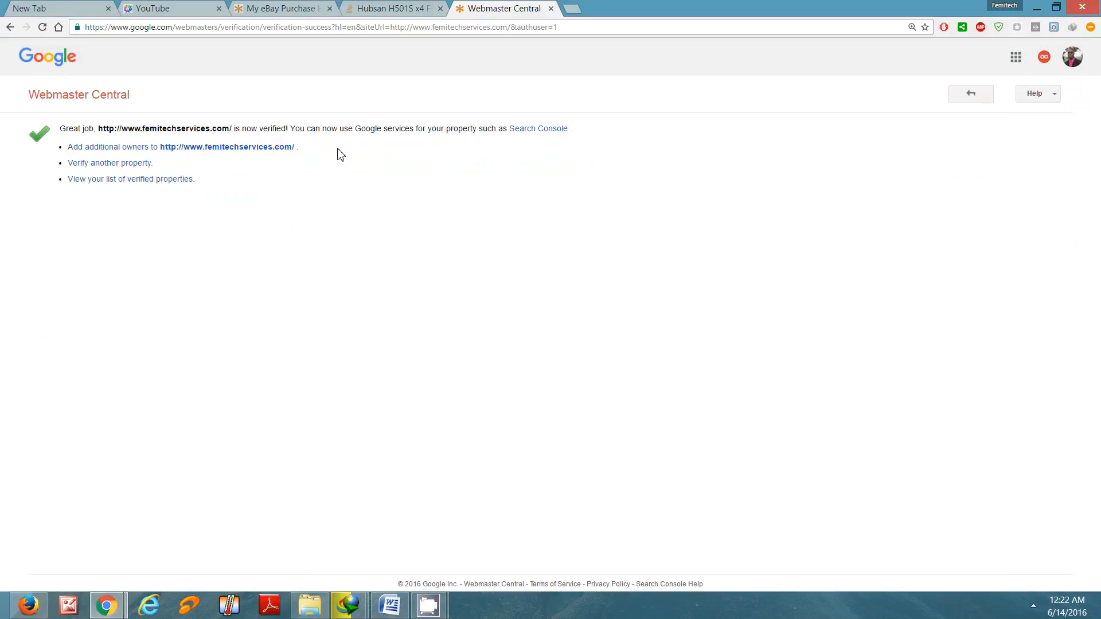
pyautogui.moveTo(480, 162)
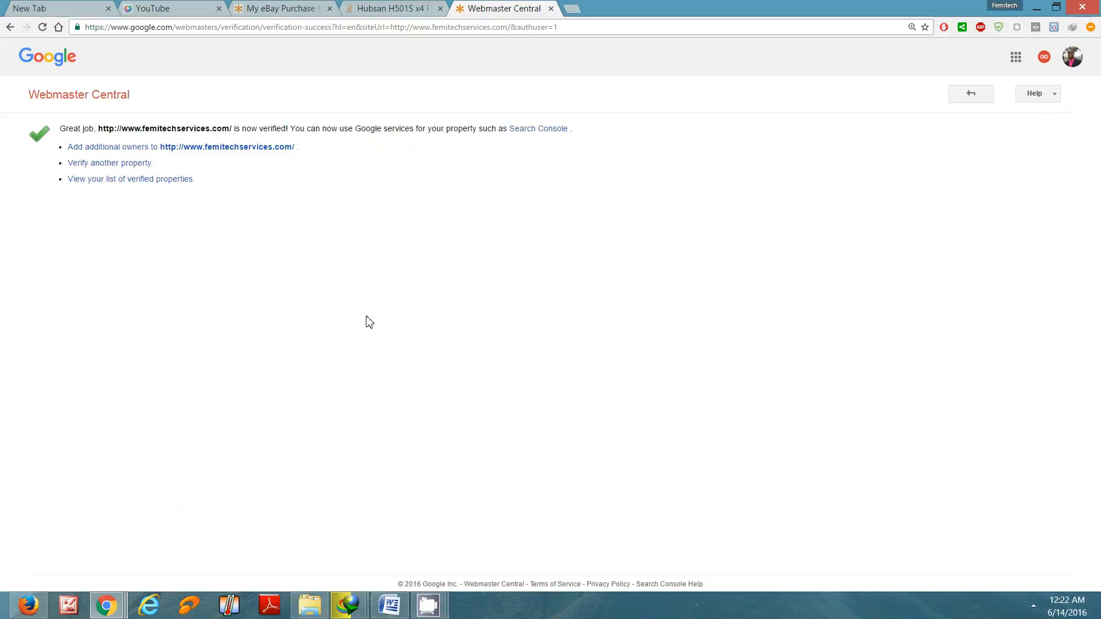
pyautogui.moveTo(365, 279)
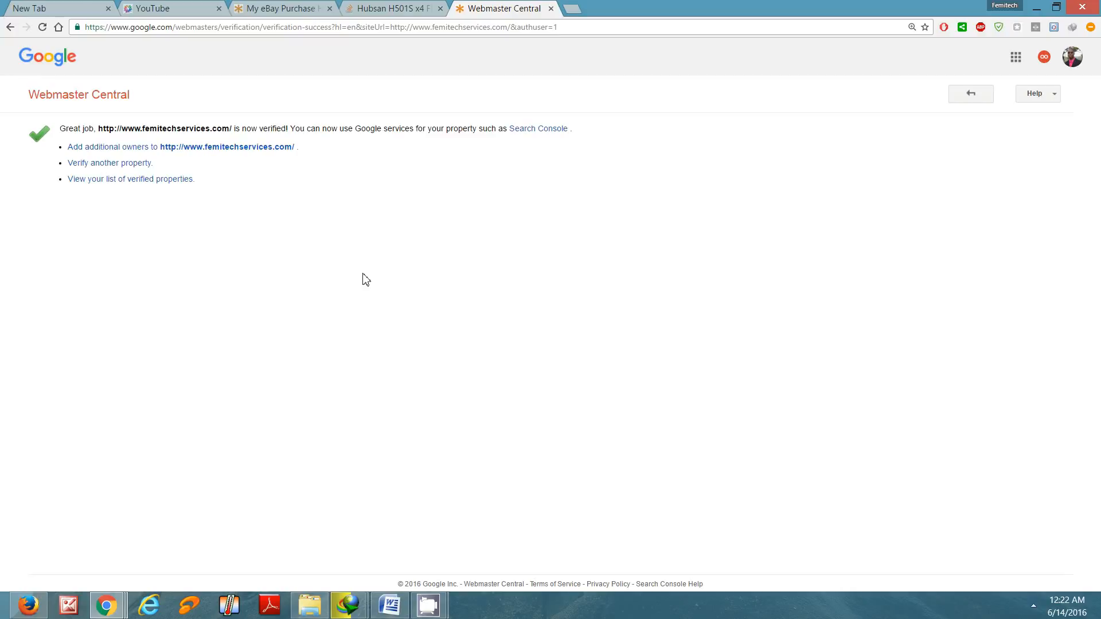
pyautogui.moveTo(332, 594)
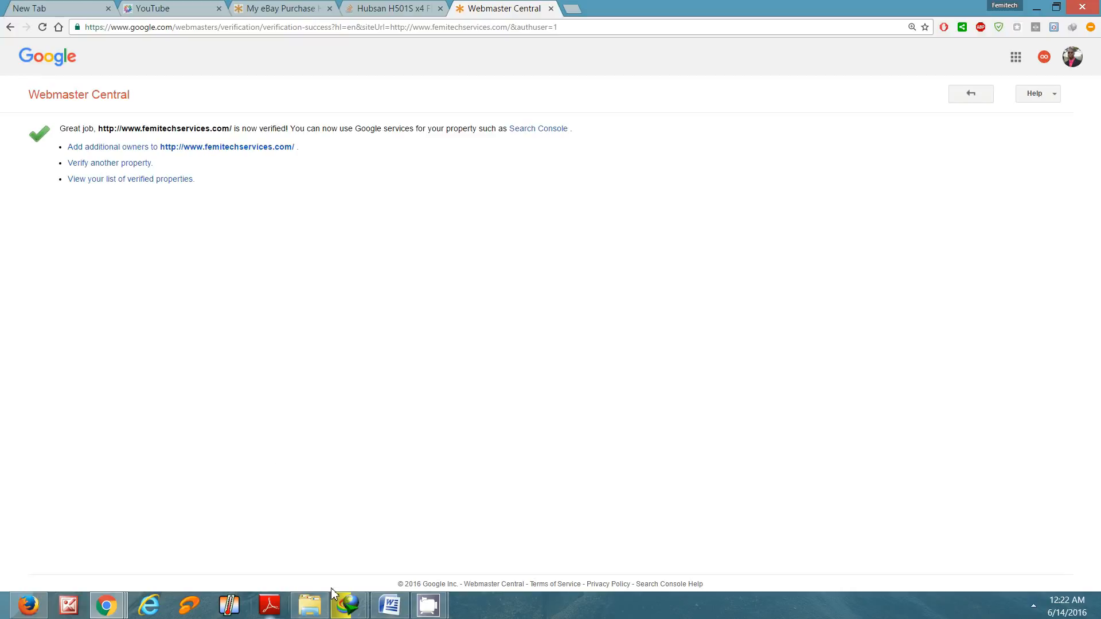